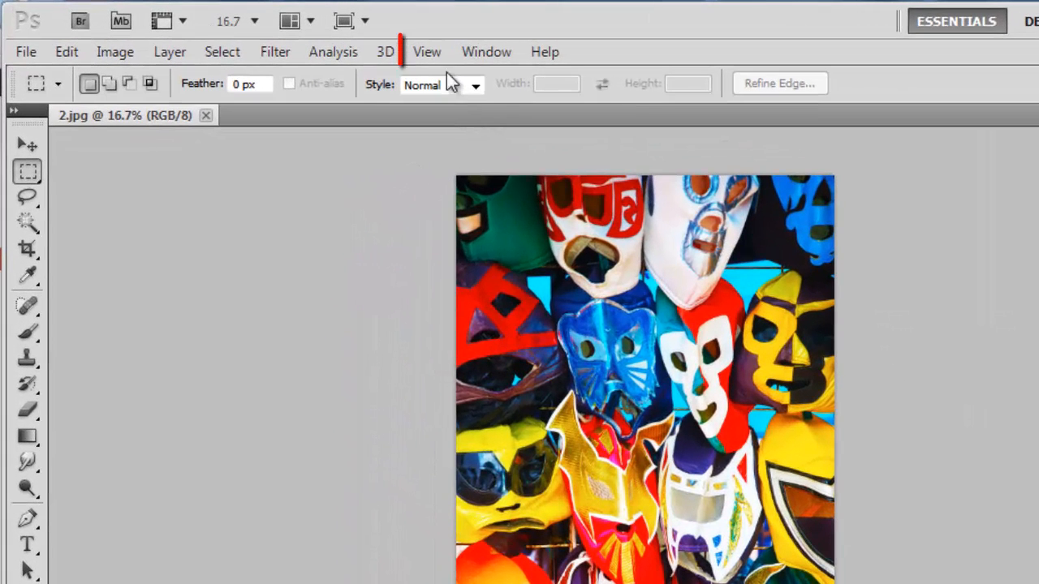
Show rulers along the edges of the mask photo's window via View > Rulers.
{"action": "left_click", "coordinate": [425, 50]}
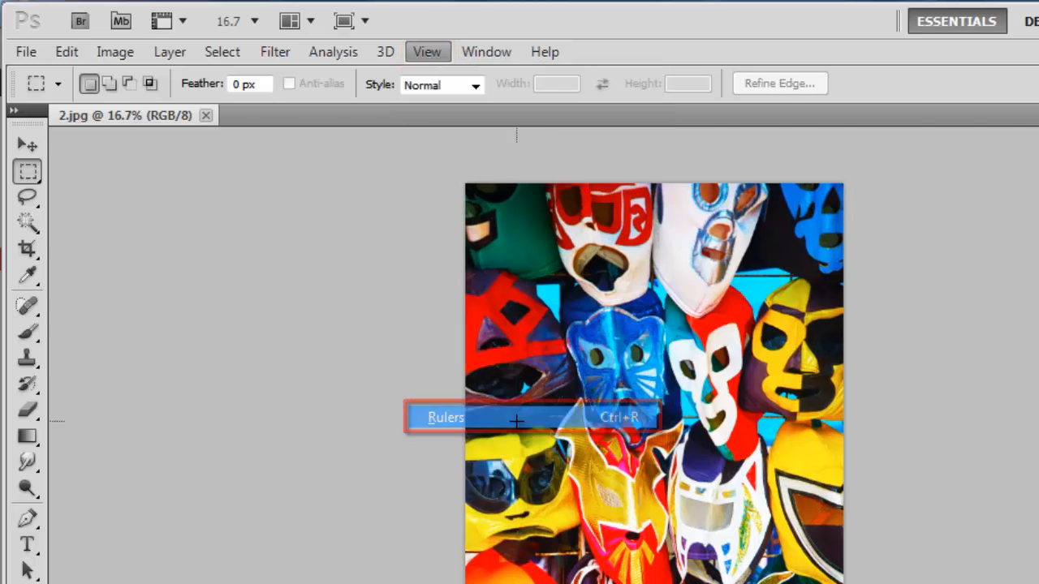
{"action": "left_click", "coordinate": [445, 417]}
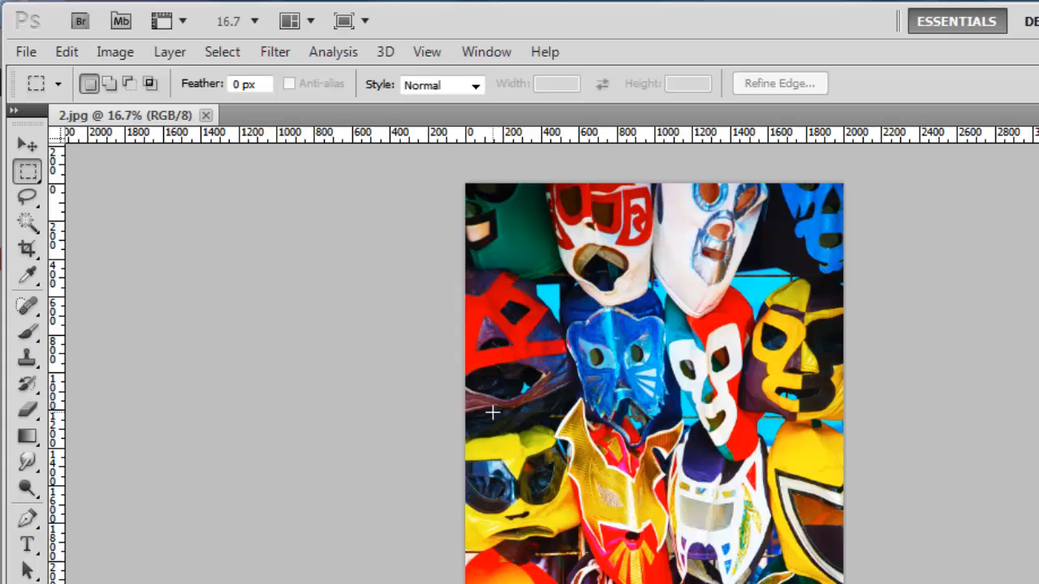
{"action": "mouse_move", "coordinate": [479, 143]}
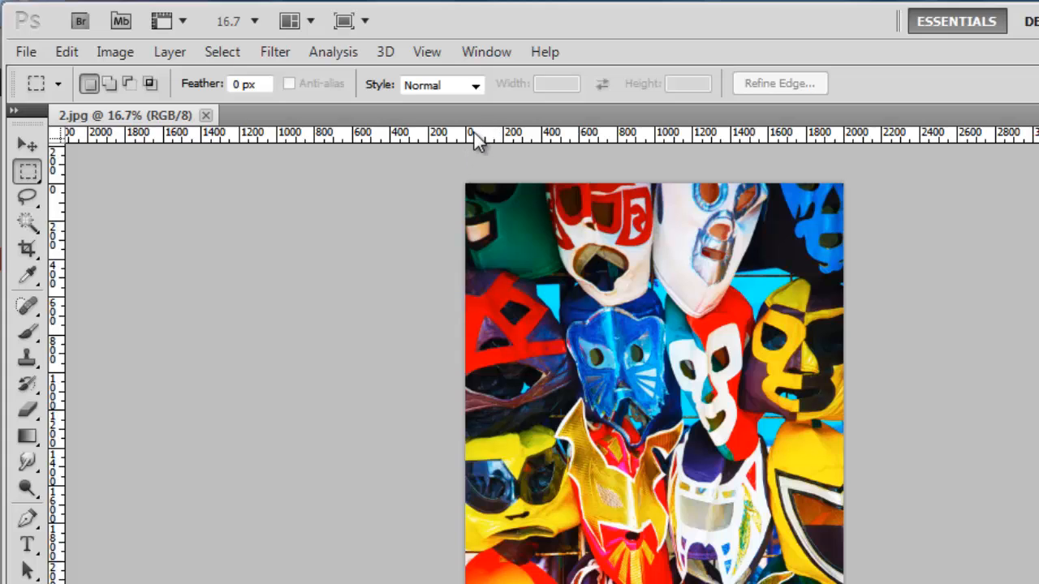
Bring up the ruler units list from the top ruler to switch from pixels to centimeters.
{"action": "right_click", "coordinate": [474, 143]}
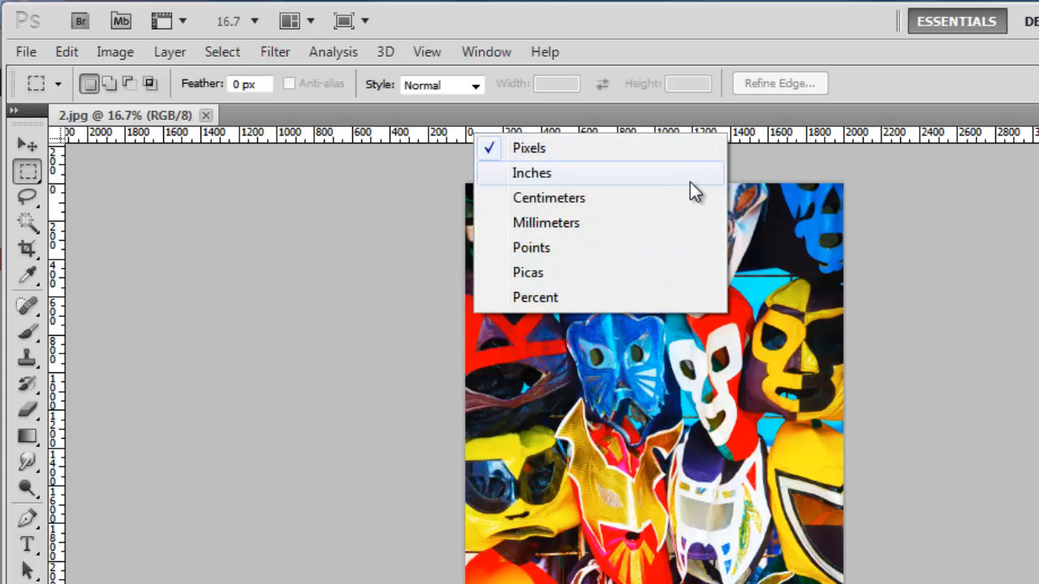
{"action": "mouse_move", "coordinate": [696, 201]}
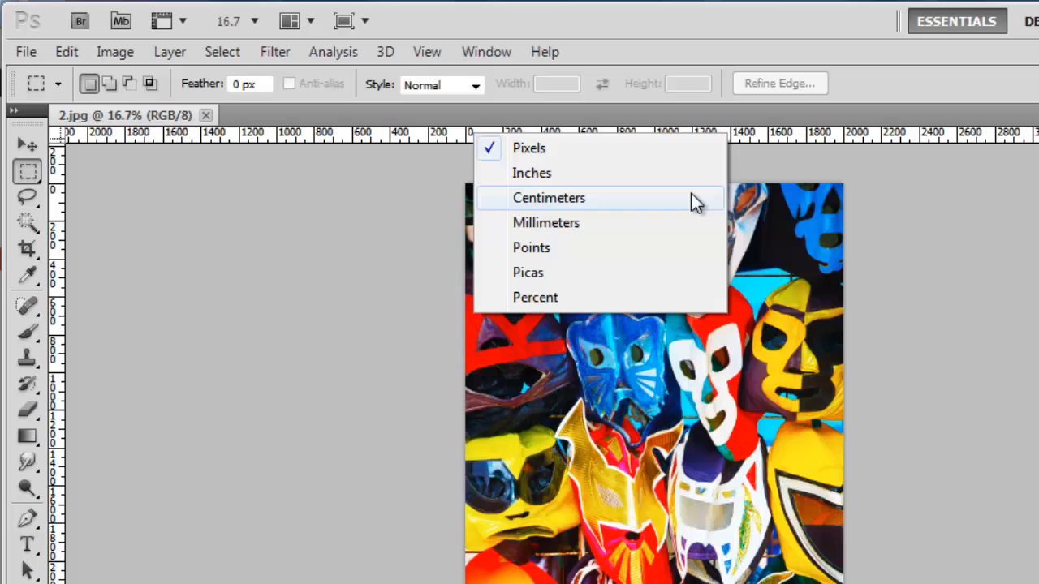
{"action": "mouse_move", "coordinate": [698, 209]}
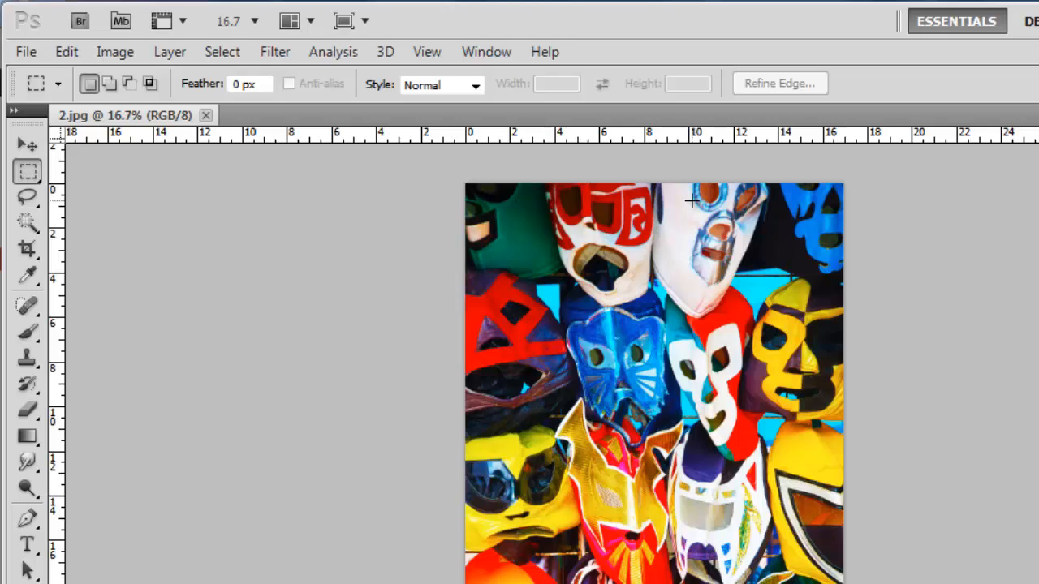
{"action": "mouse_move", "coordinate": [581, 137]}
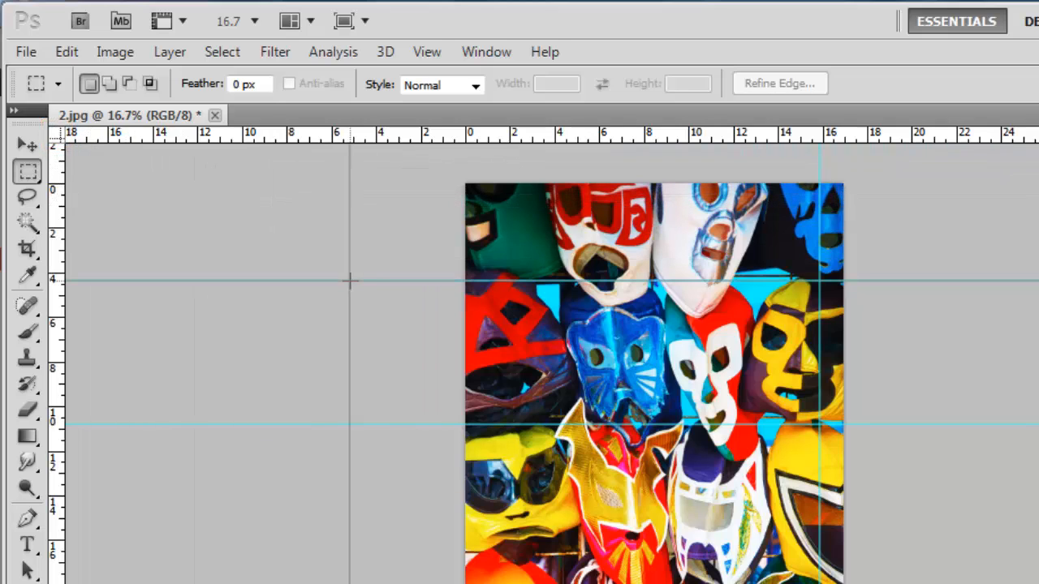
Drag a vertical guide from the left ruler onto the photo's left edge.
{"action": "left_click_drag", "start_coordinate": [349, 282], "coordinate": [468, 289]}
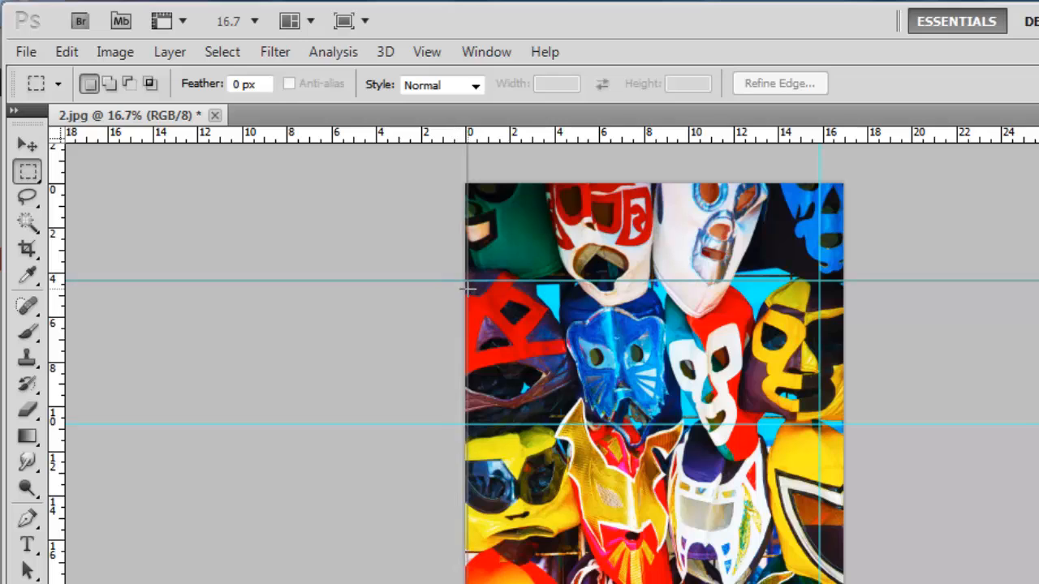